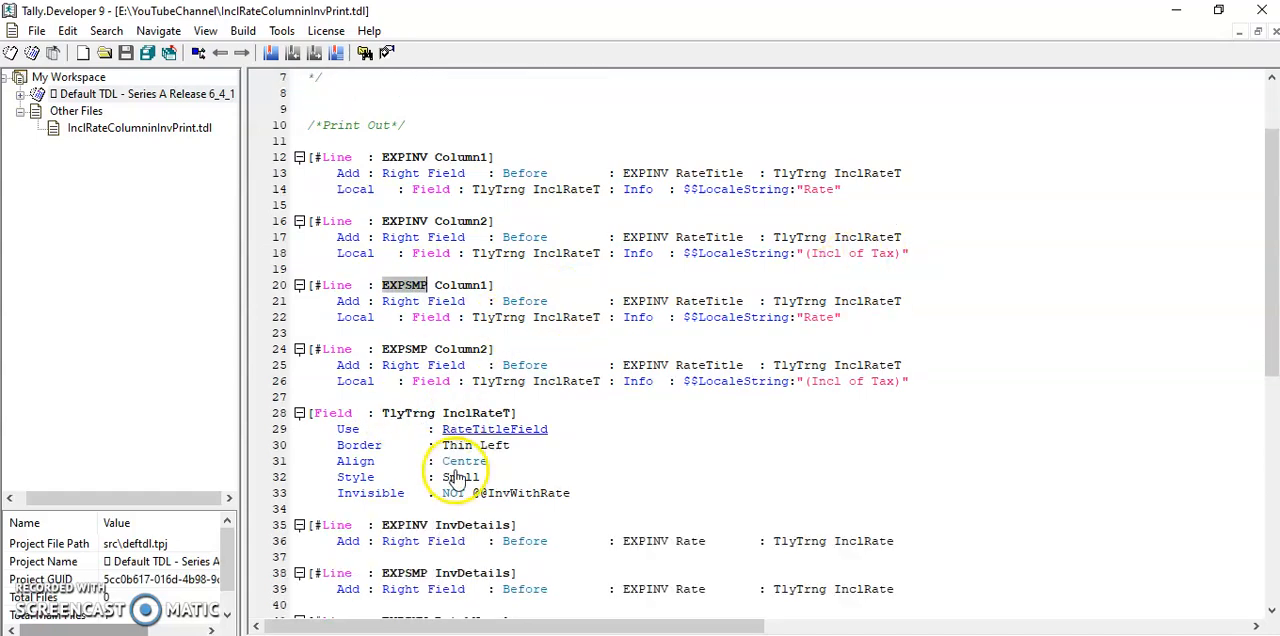
Step: From Gateway of Tally, open Accounting Vouchers to begin a sales voucher
scroll(down, 3)
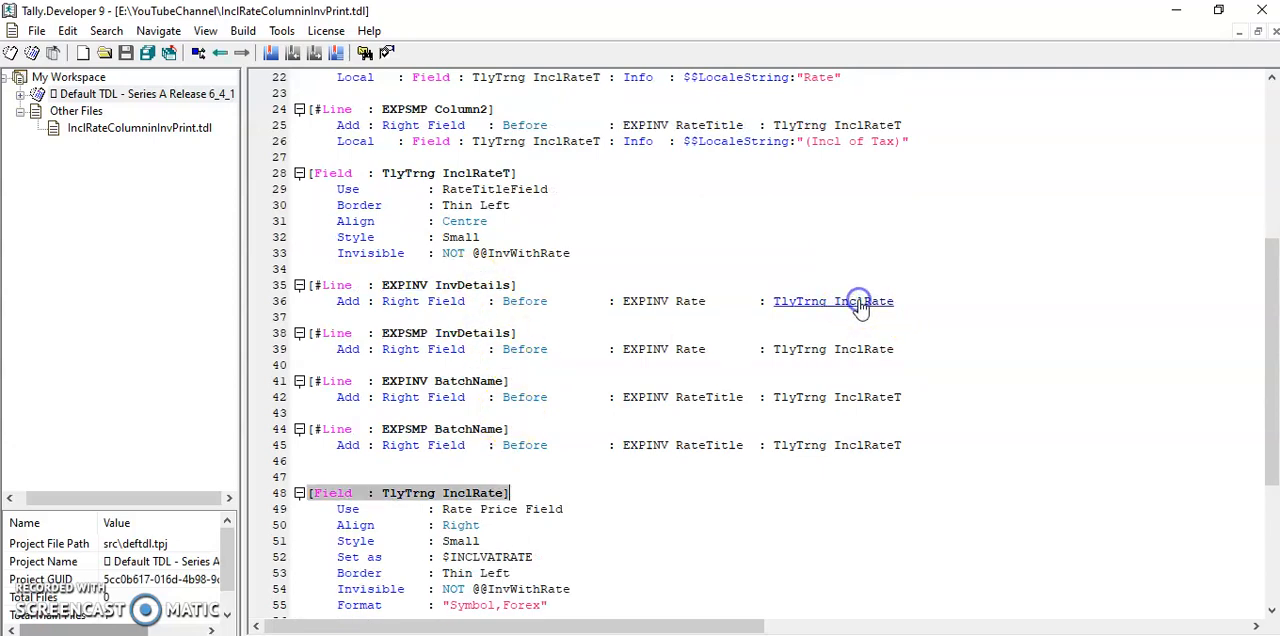
scroll(down, 3)
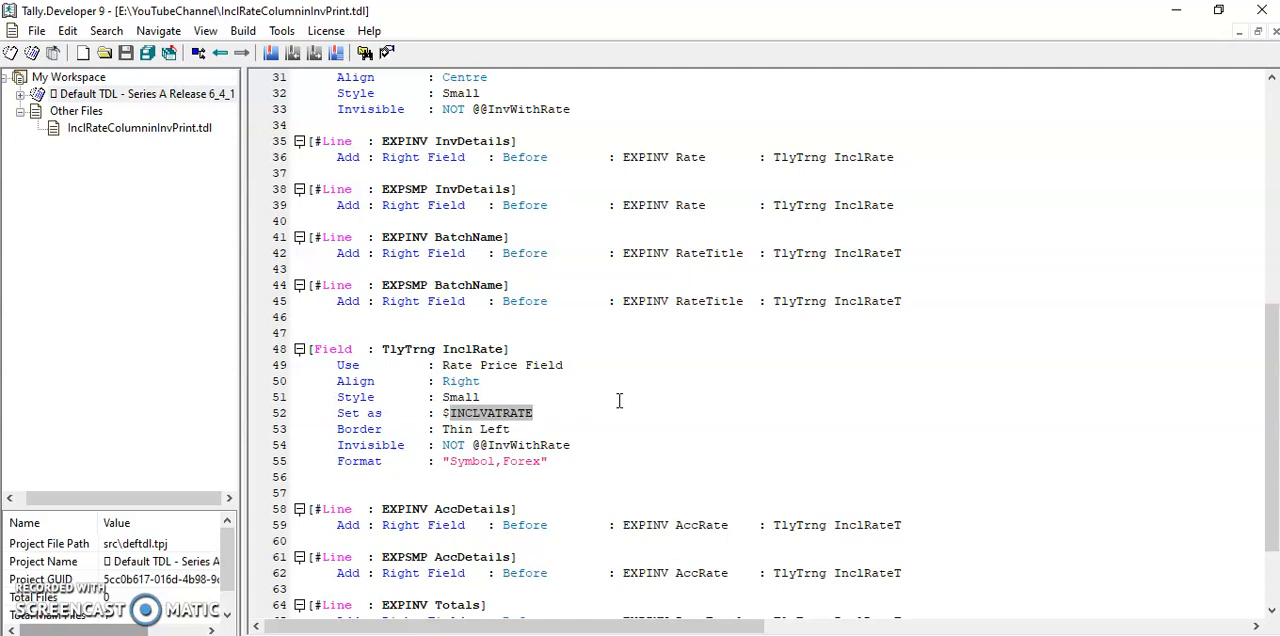
scroll(down, 3)
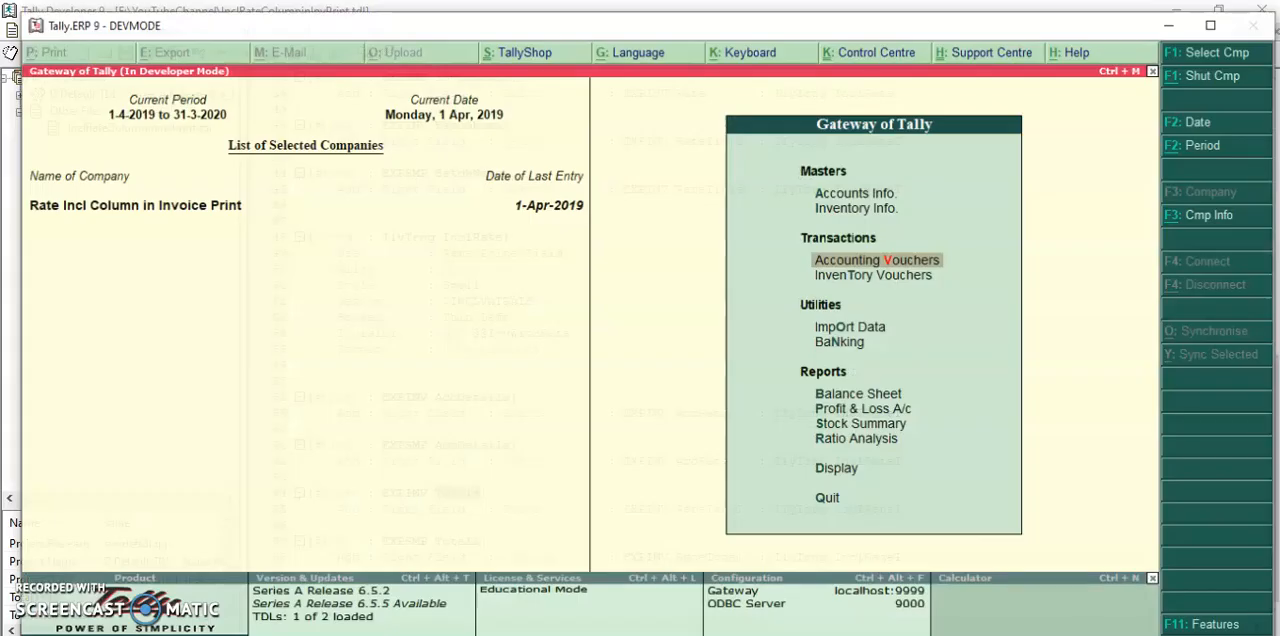
click(876, 259)
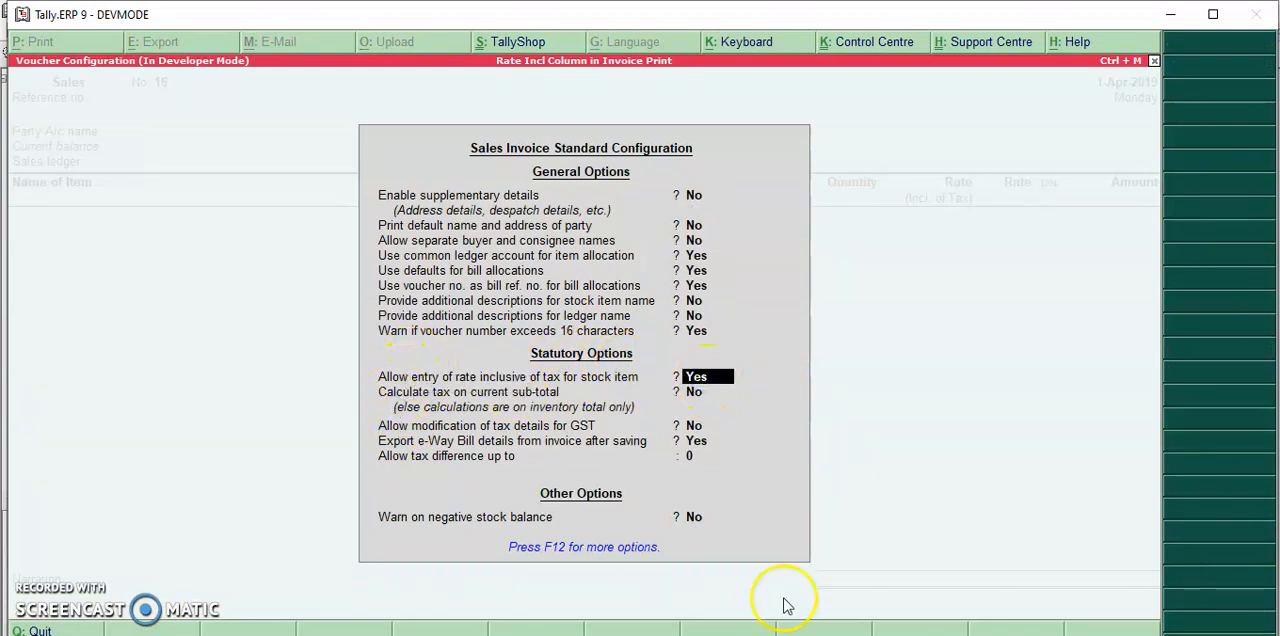
mouse_move(885, 470)
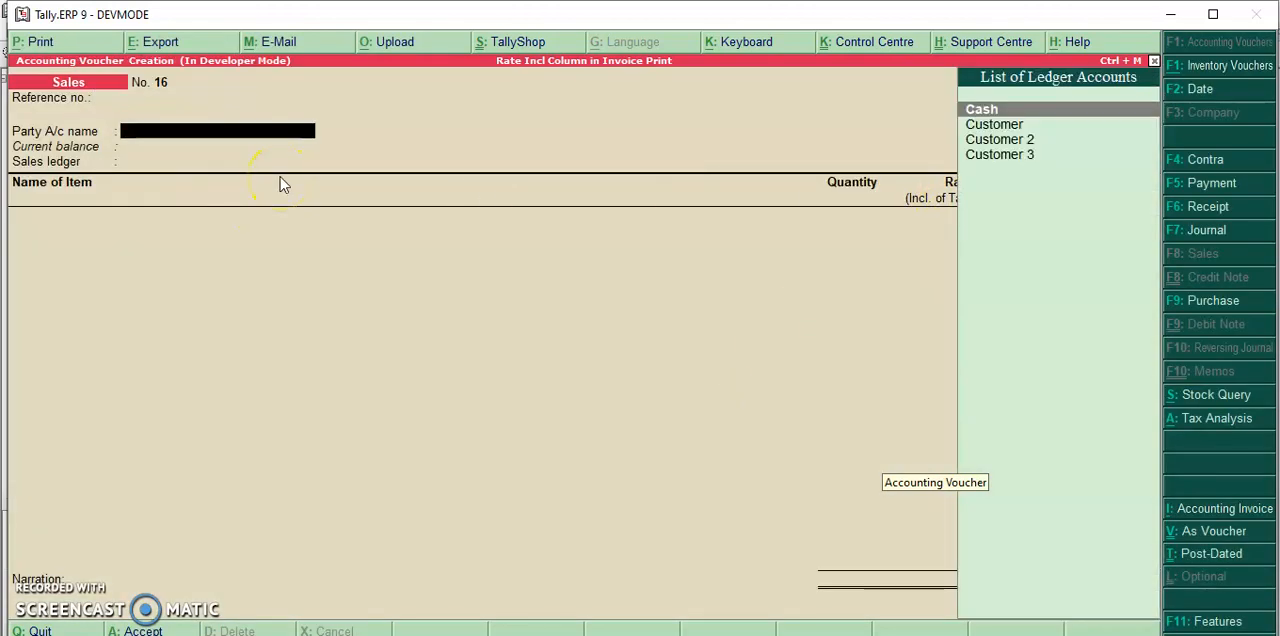
Step: Enter Customer as party and GST Sales as ledger, add items at rate 500, then SGST
click(994, 124)
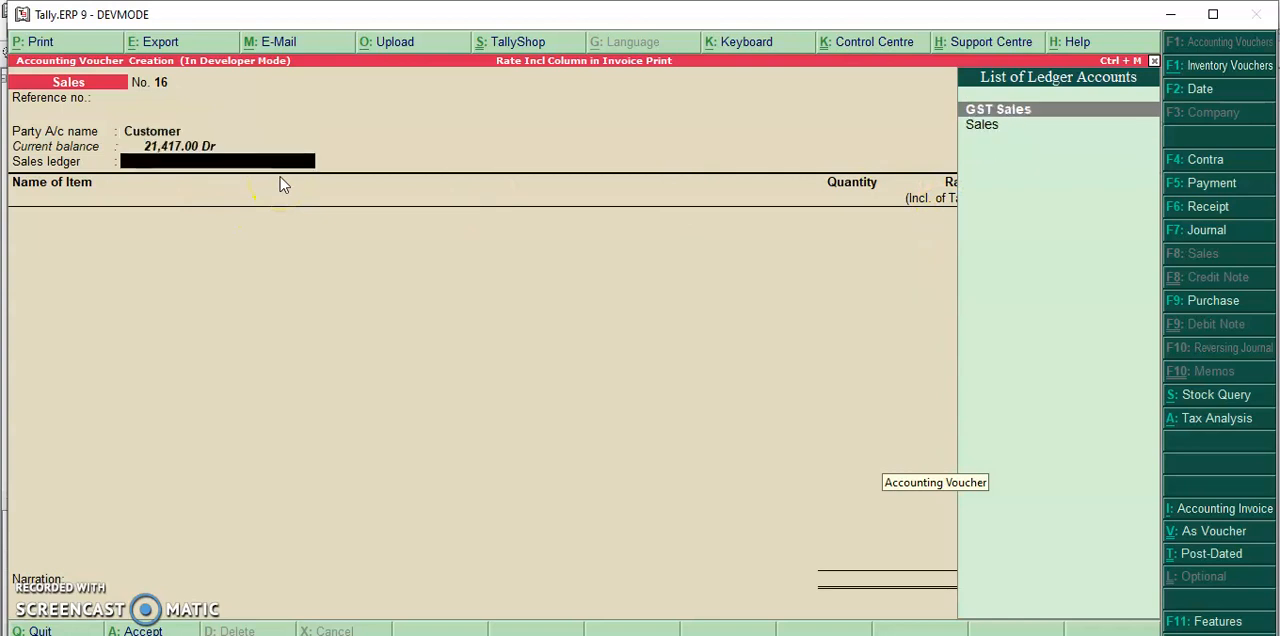
click(982, 108)
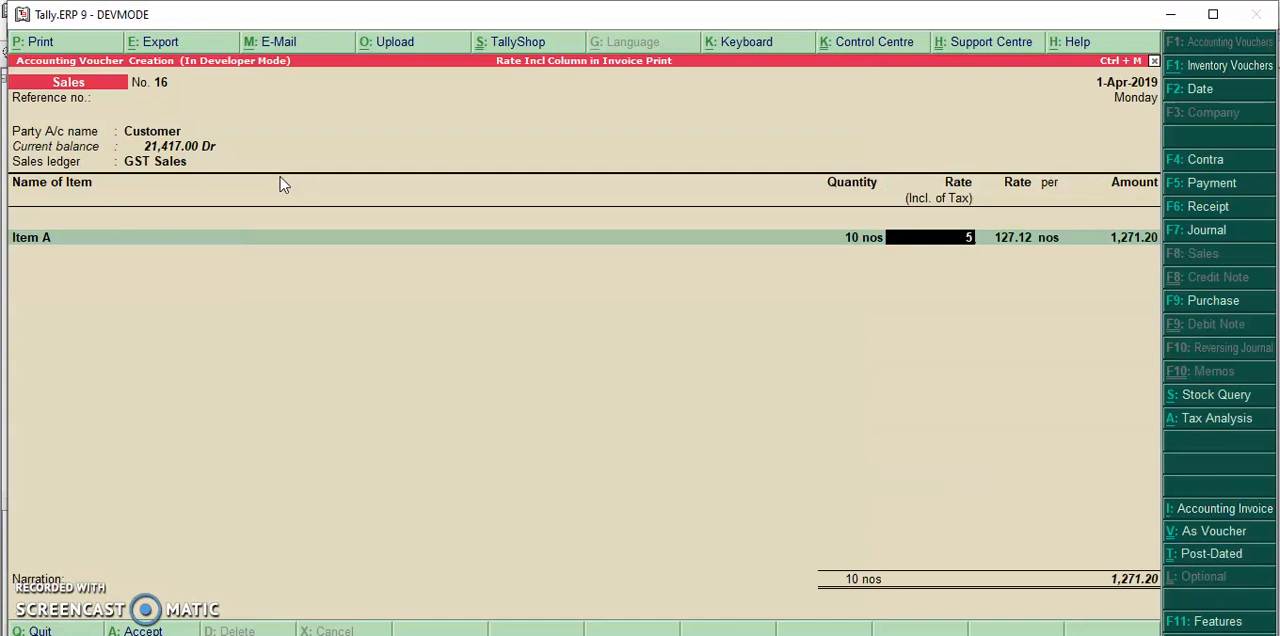
text(500.)
text(S)
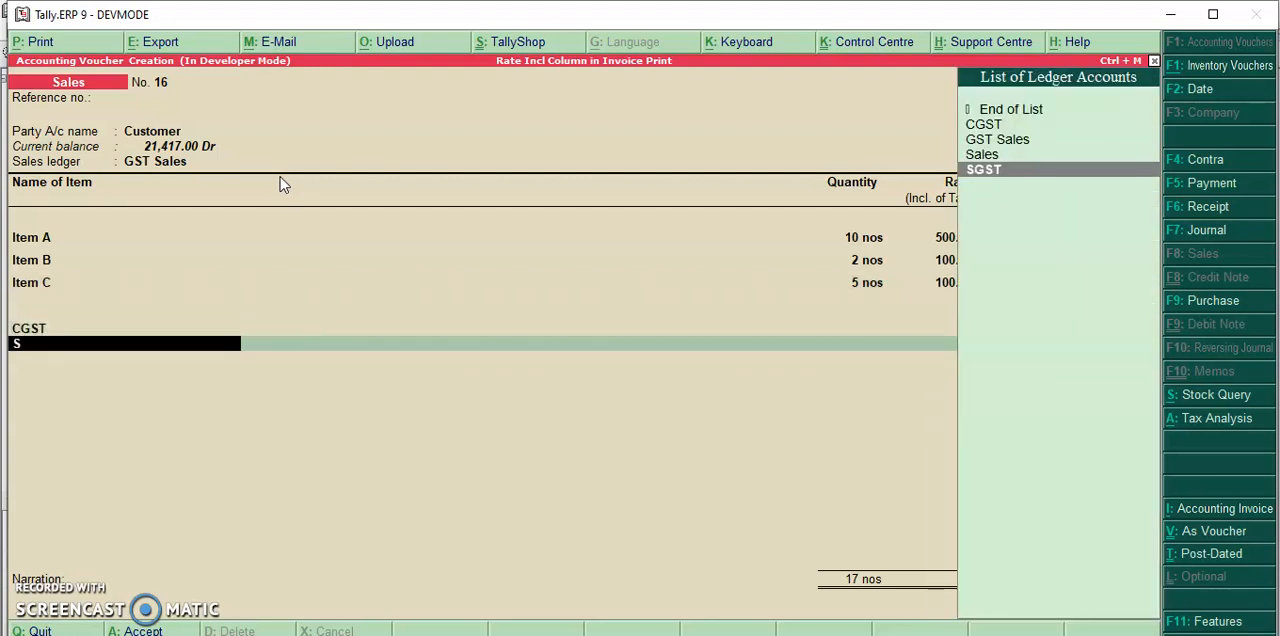
click(982, 169)
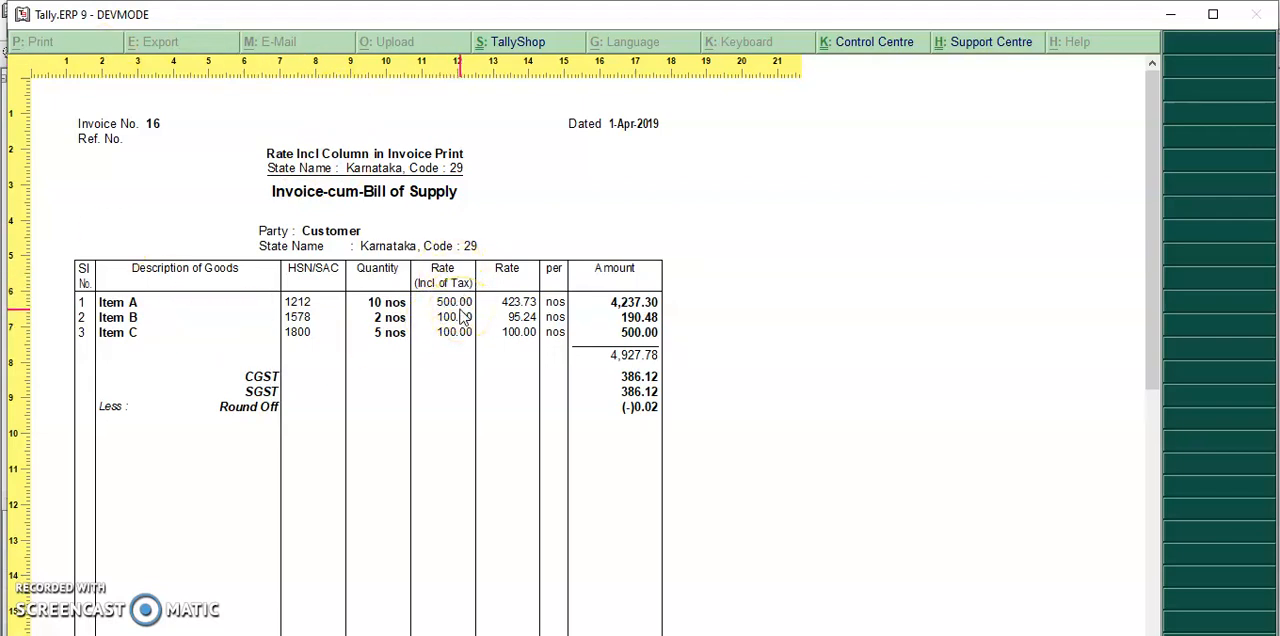
Step: Scroll the invoice preview down to the ₹5,700 total and HSN-wise CGST/SGST summary
scroll(down, 3)
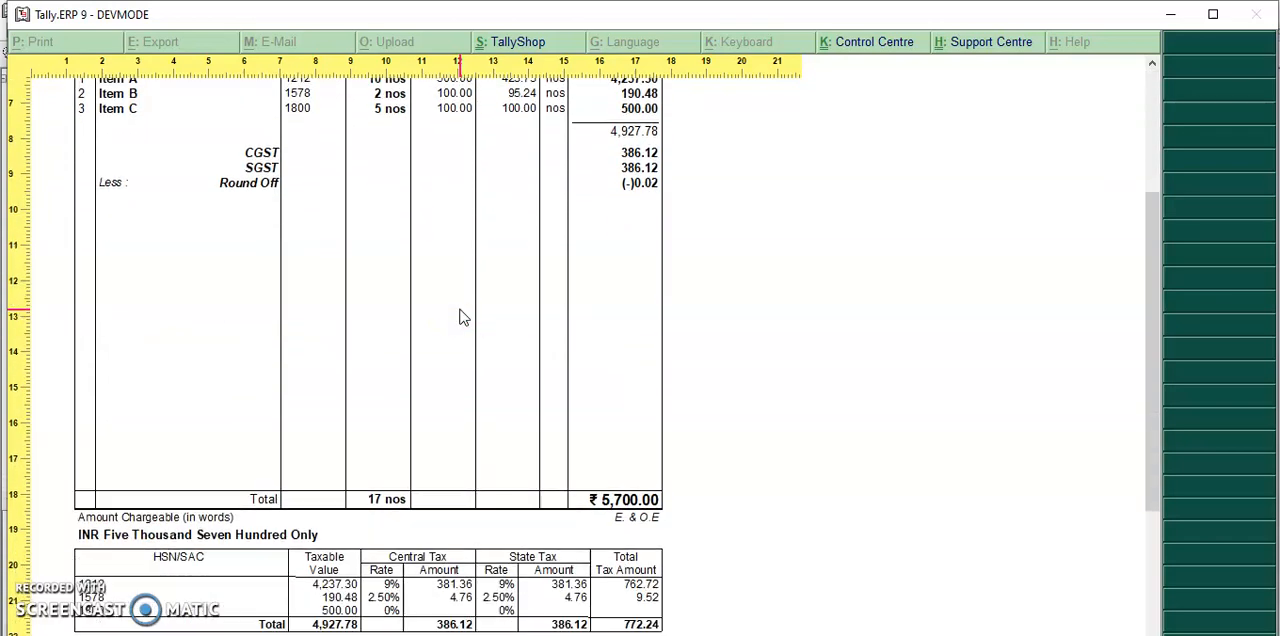
scroll(down, 3)
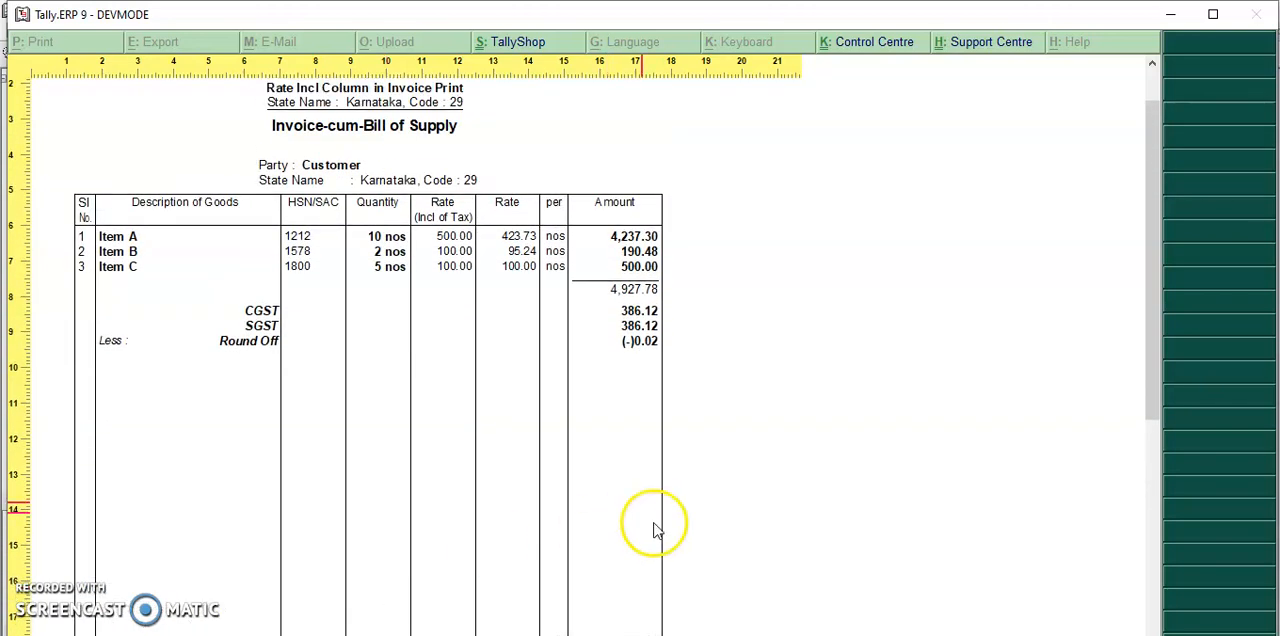
mouse_move(450, 260)
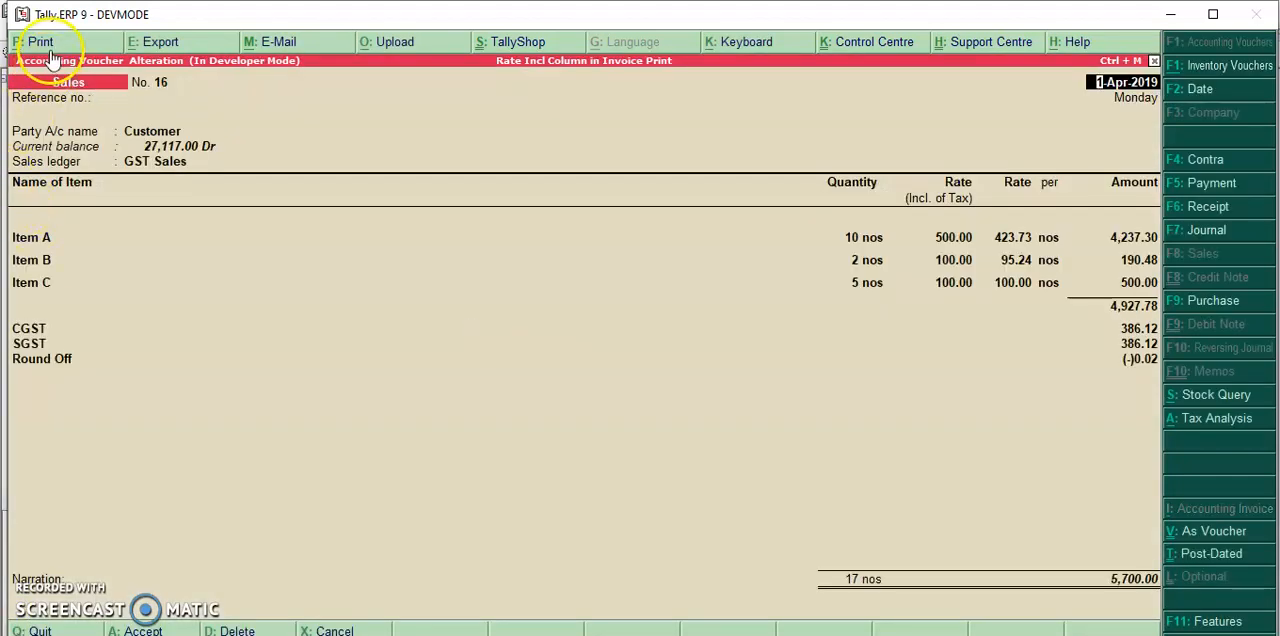
Step: Print the reopened sales invoice and zoom into the regular-format preview
click(40, 42)
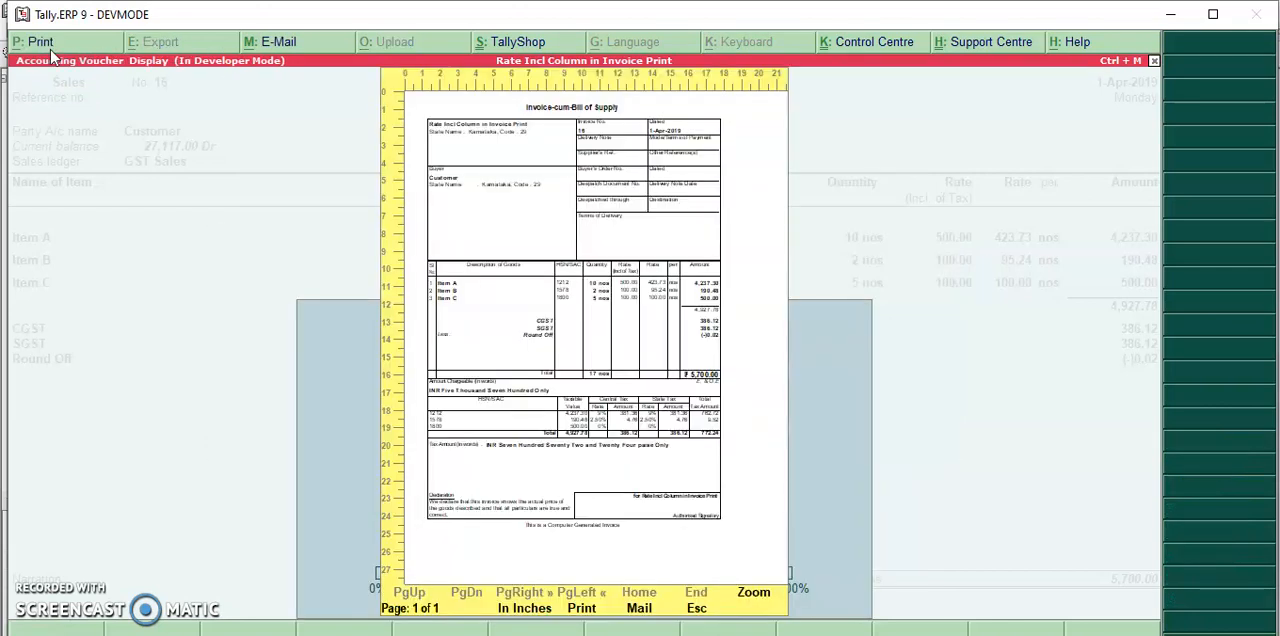
click(753, 592)
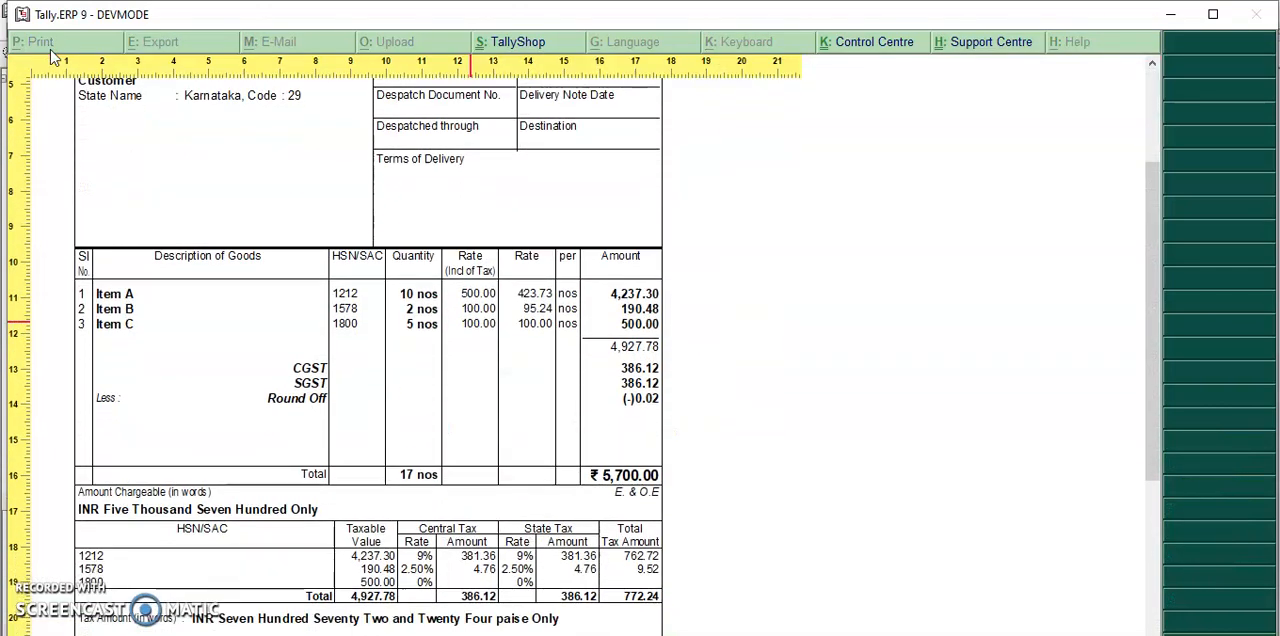